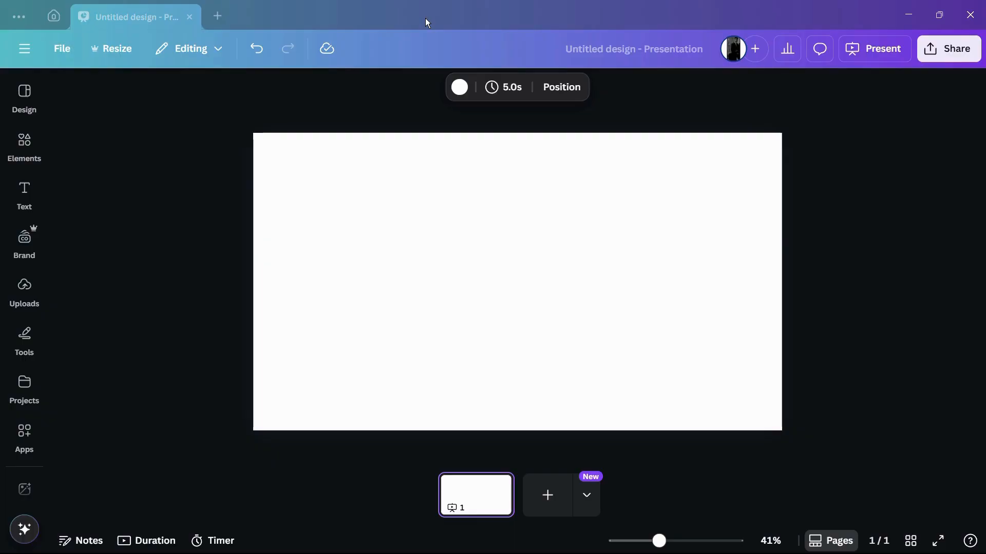
{"action": "mouse_move", "coordinate": [475, 111]}
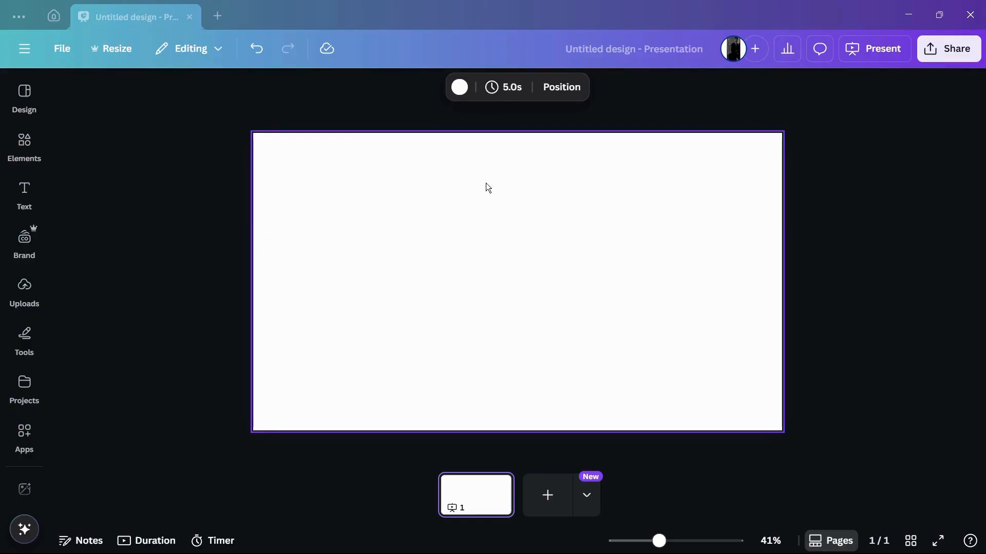
{"action": "mouse_move", "coordinate": [443, 294]}
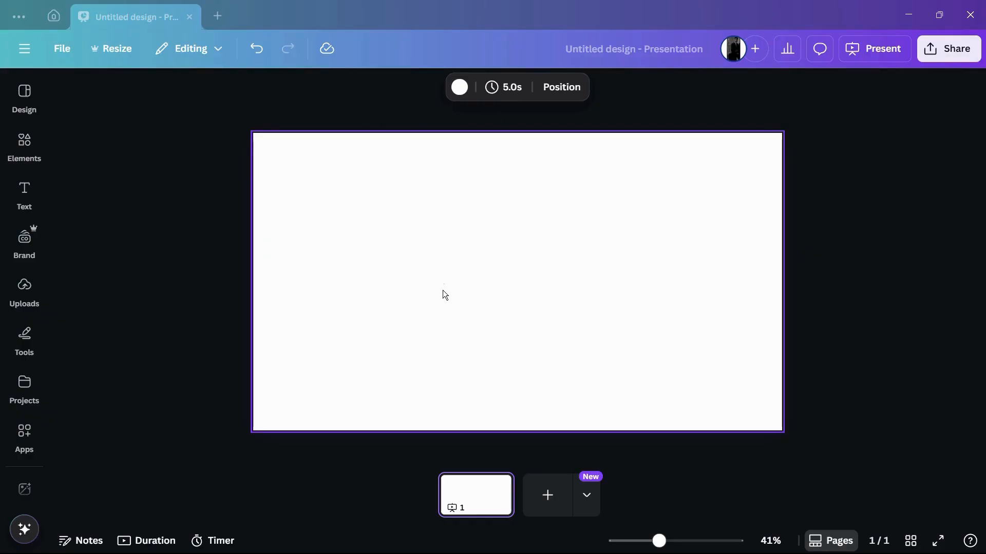
{"action": "mouse_move", "coordinate": [455, 209]}
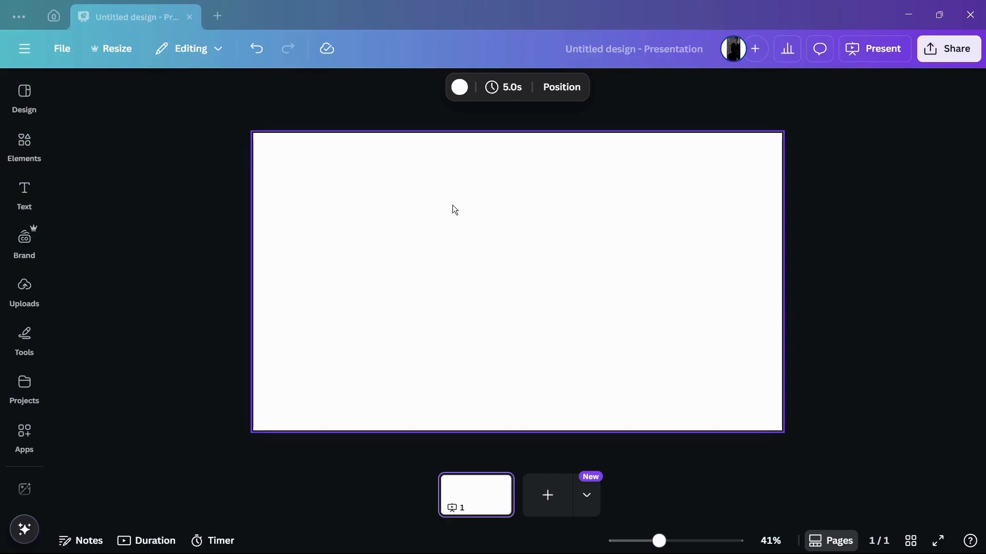
{"action": "mouse_move", "coordinate": [454, 249]}
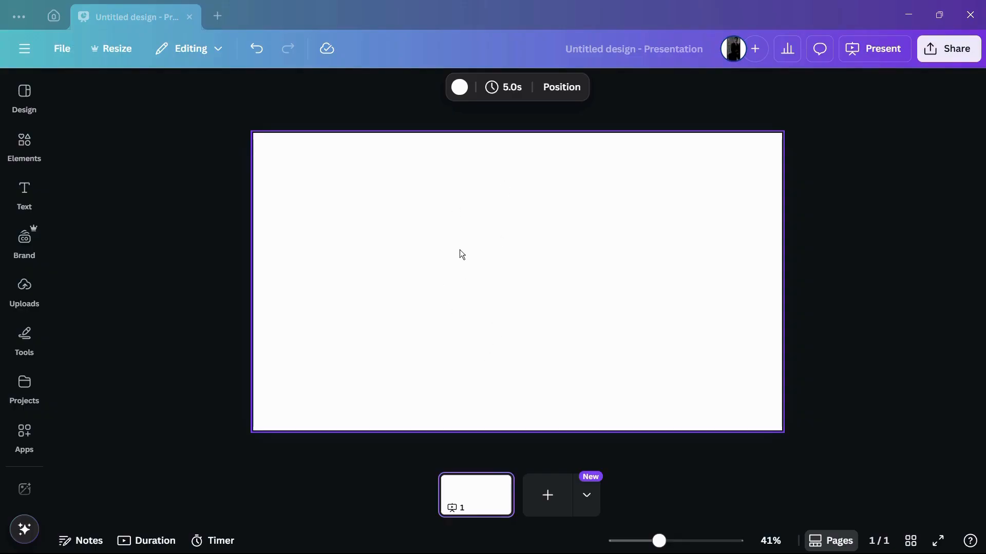
{"action": "mouse_move", "coordinate": [433, 347]}
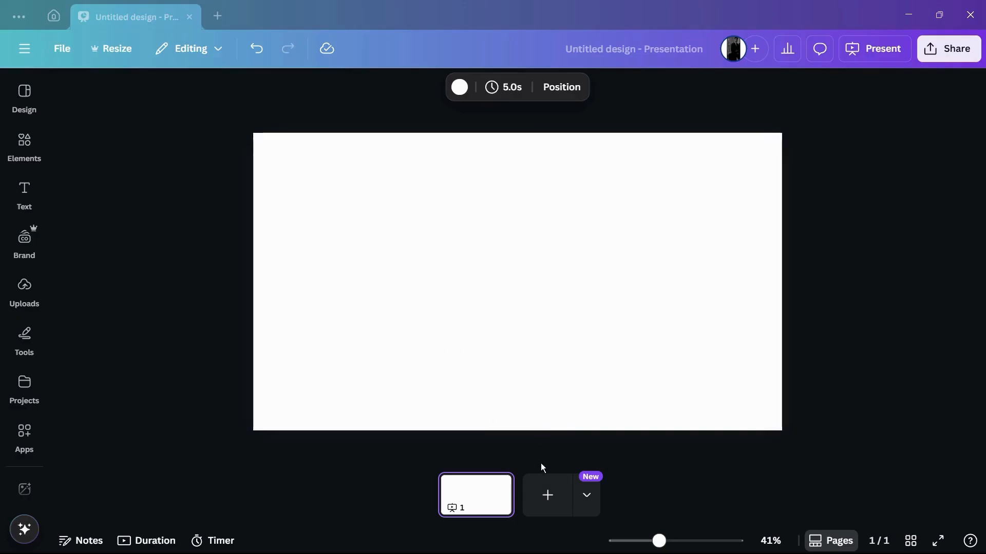
{"action": "mouse_move", "coordinate": [547, 496]}
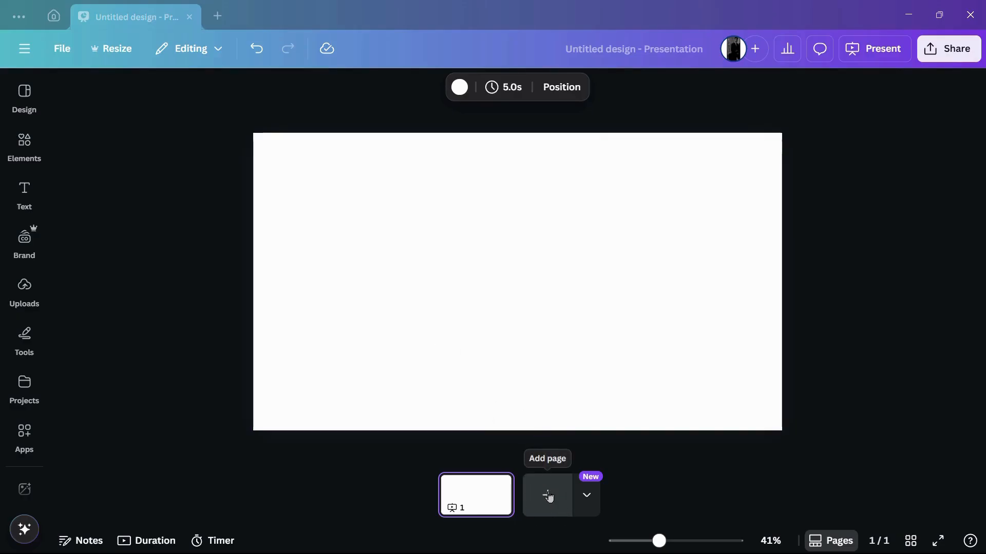
Add a second blank page, view it, and return to page 1
{"action": "left_click", "coordinate": [547, 496]}
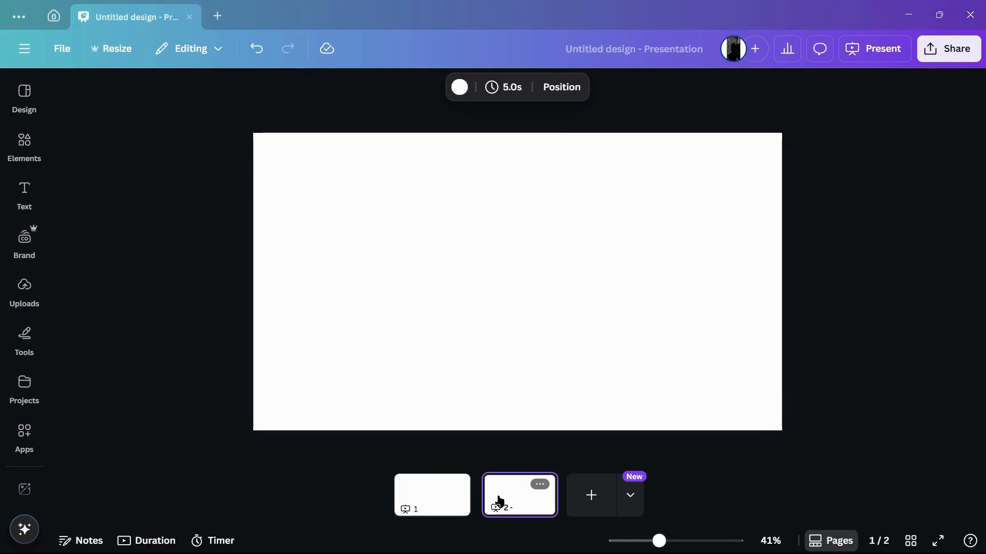
{"action": "left_click", "coordinate": [520, 495]}
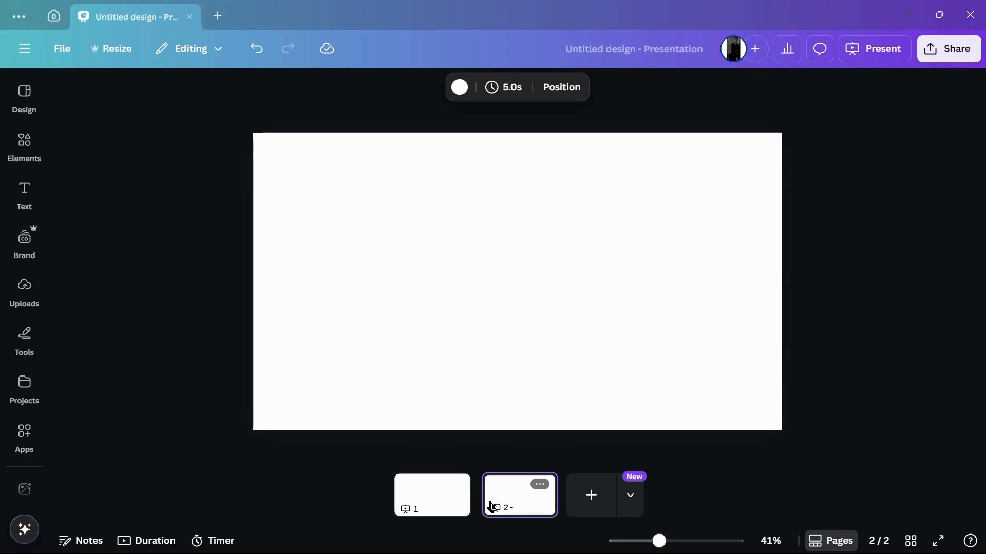
{"action": "left_click", "coordinate": [431, 495]}
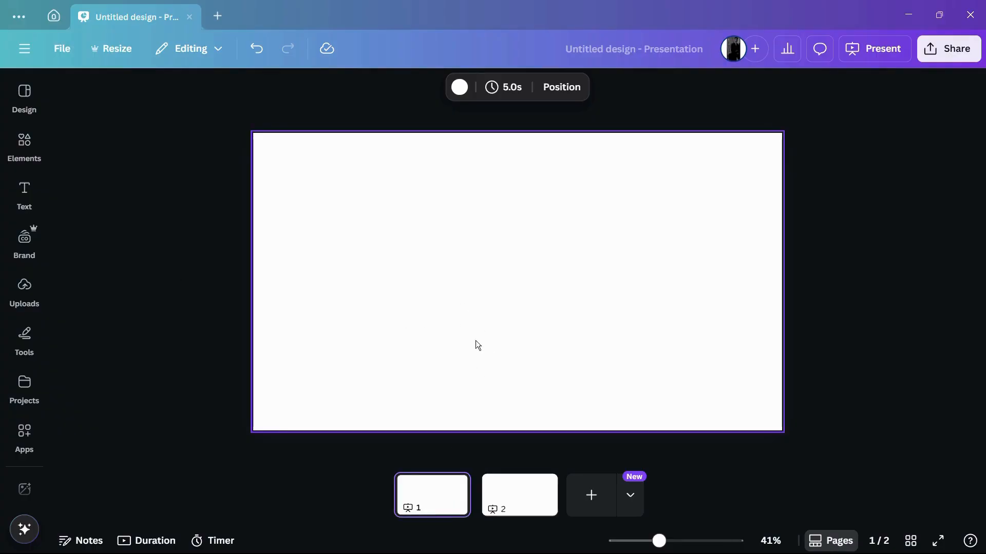
{"action": "mouse_move", "coordinate": [406, 306]}
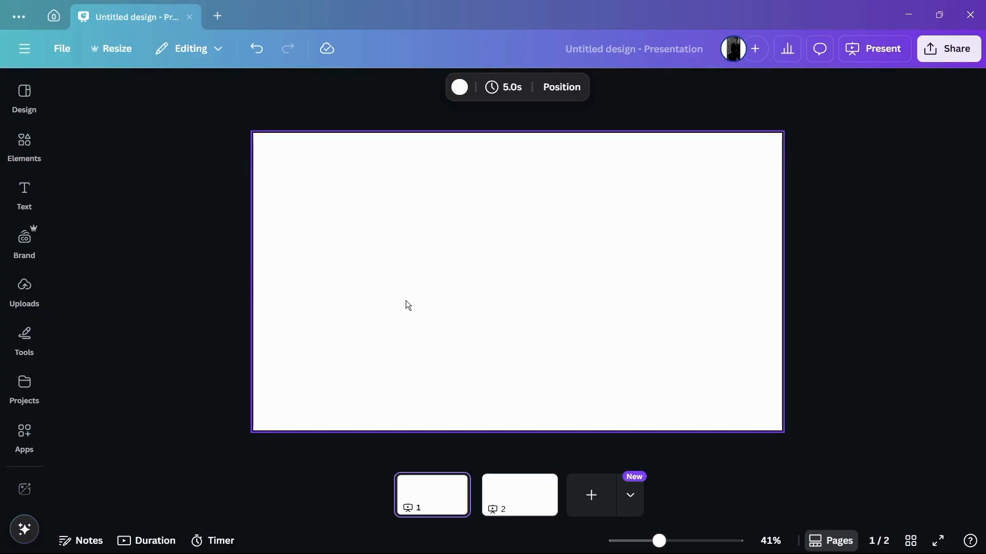
{"action": "mouse_move", "coordinate": [453, 336]}
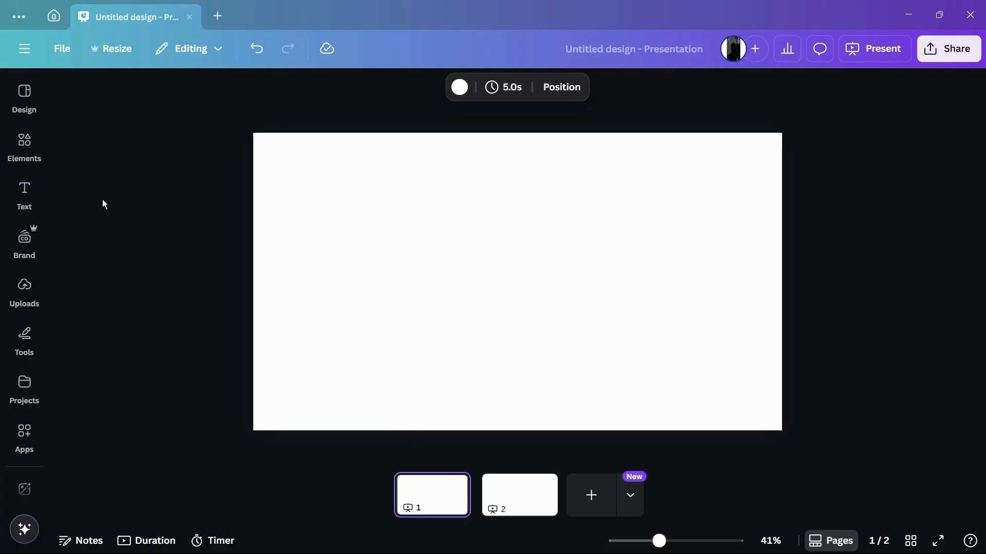
Search Elements for 'trees', add a tree photo to page 1 and a treeline photo to page 2
{"action": "left_click", "coordinate": [24, 144]}
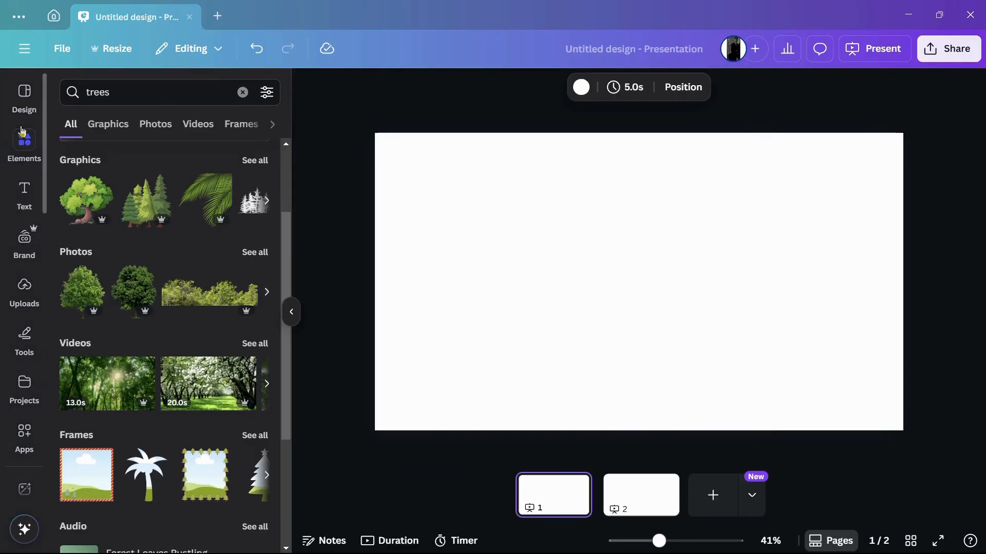
{"action": "mouse_move", "coordinate": [133, 291]}
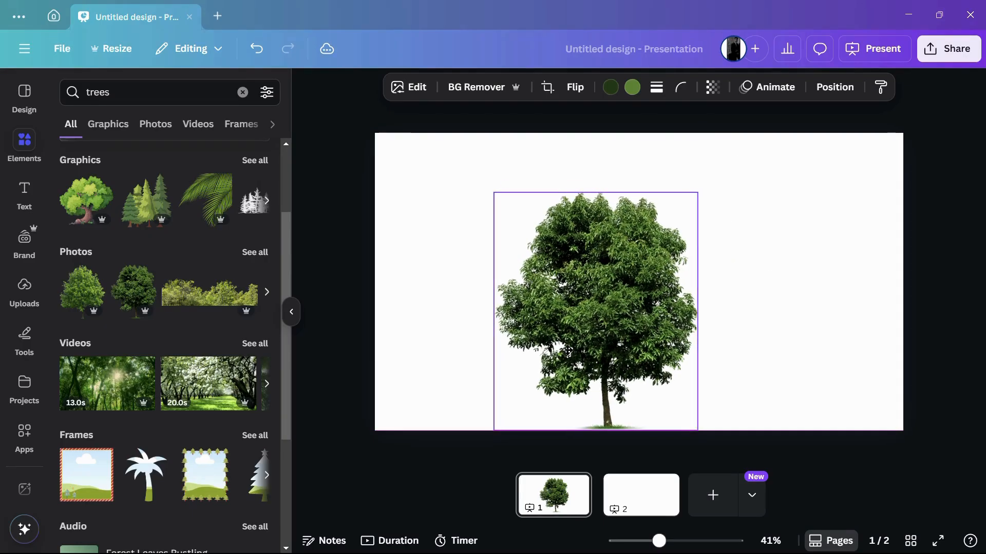
{"action": "left_click", "coordinate": [640, 495]}
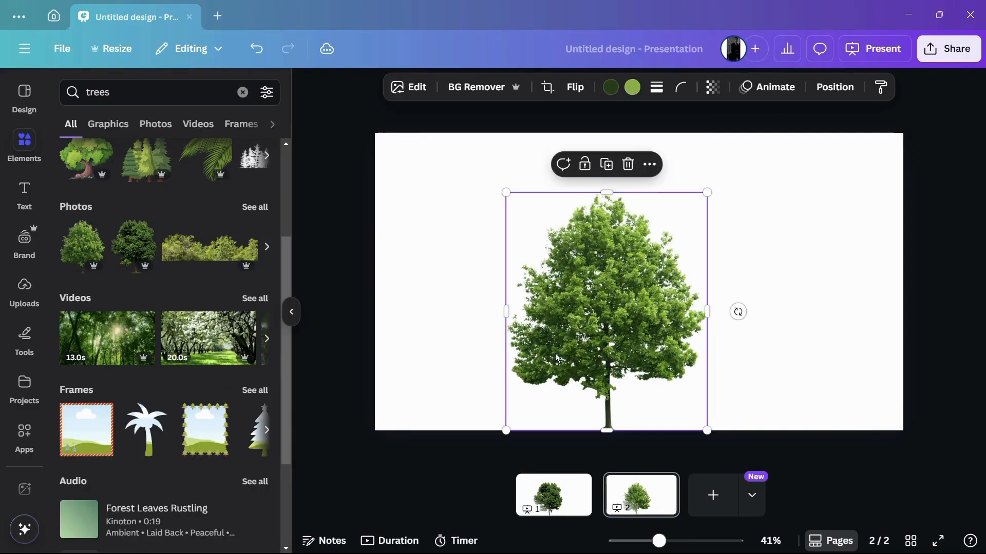
{"action": "mouse_move", "coordinate": [207, 248]}
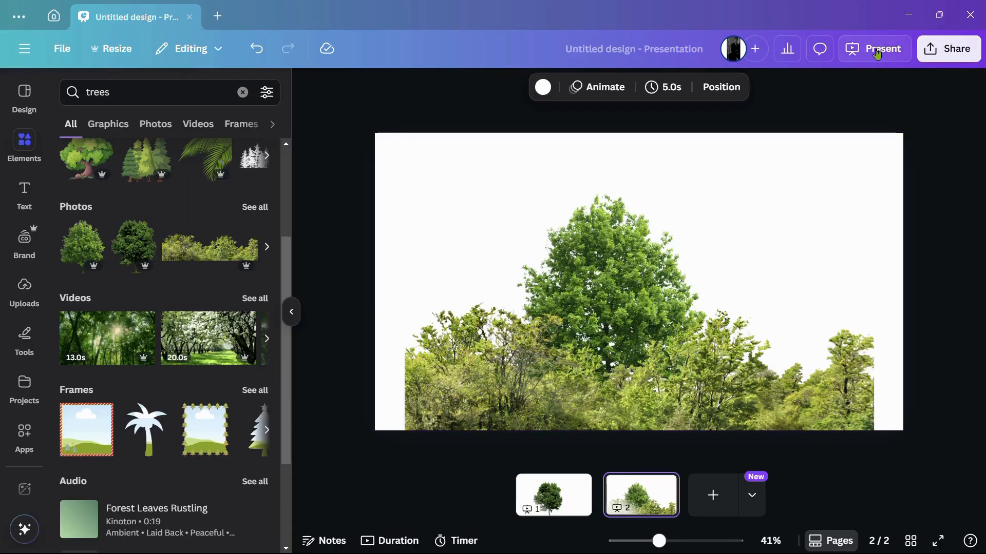
{"action": "left_click", "coordinate": [885, 48]}
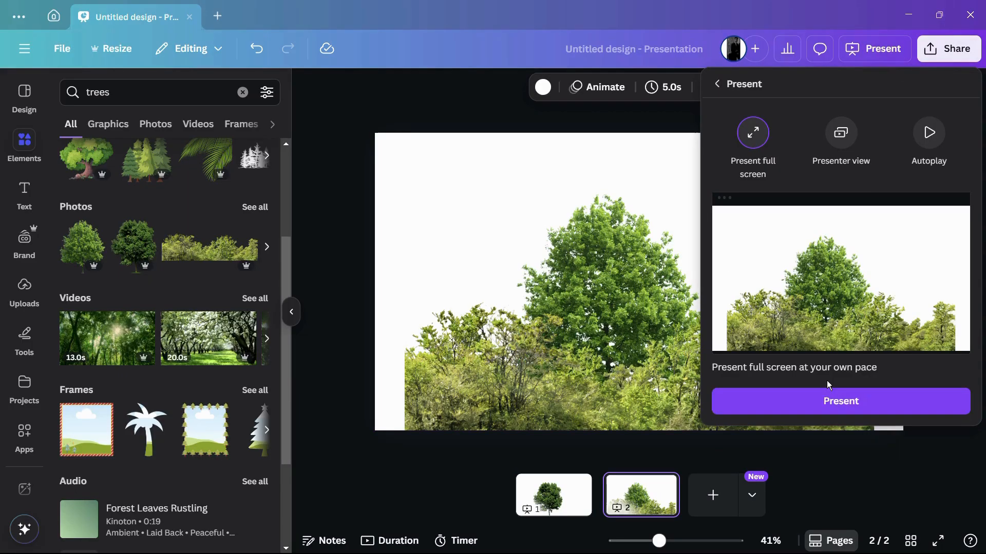
{"action": "mouse_move", "coordinate": [778, 402]}
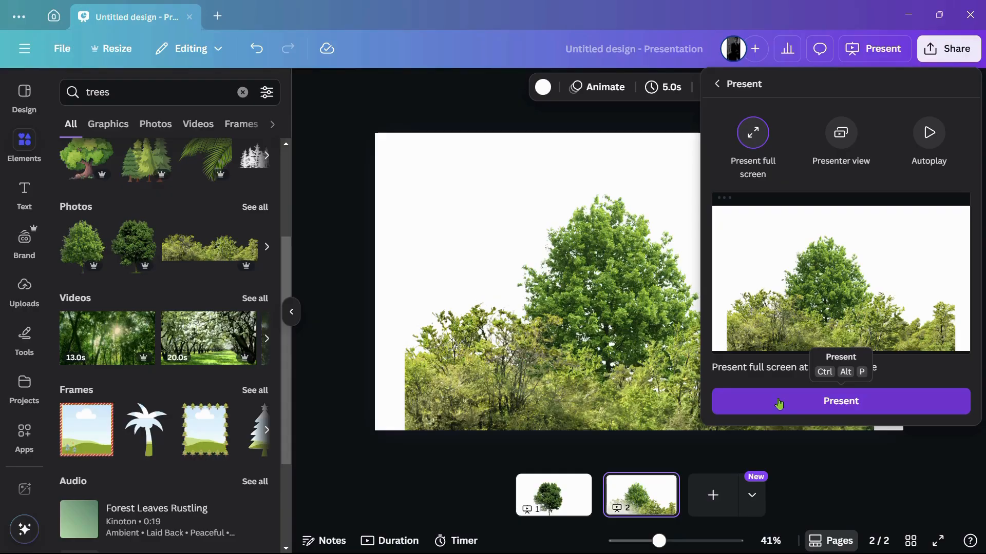
{"action": "left_click", "coordinate": [840, 401]}
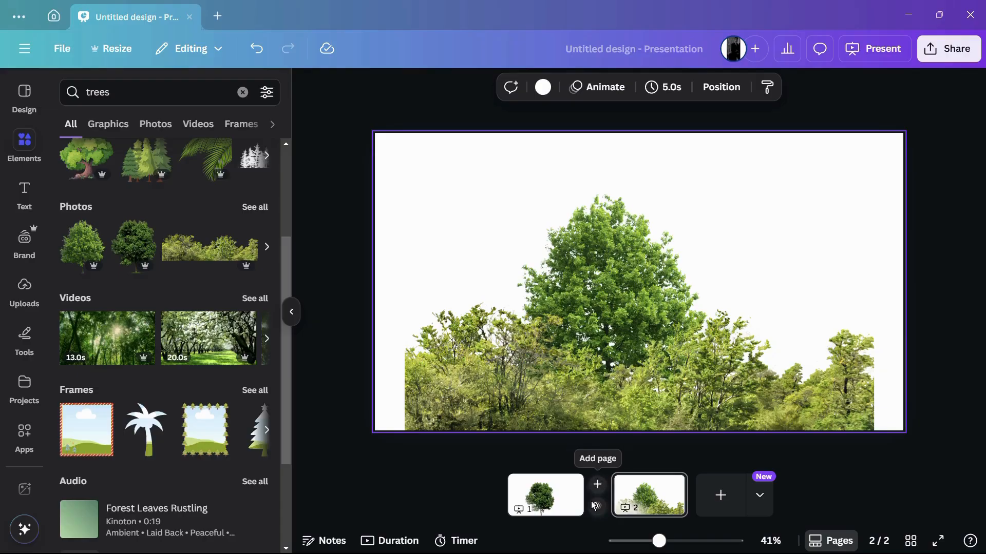
{"action": "mouse_move", "coordinate": [596, 487]}
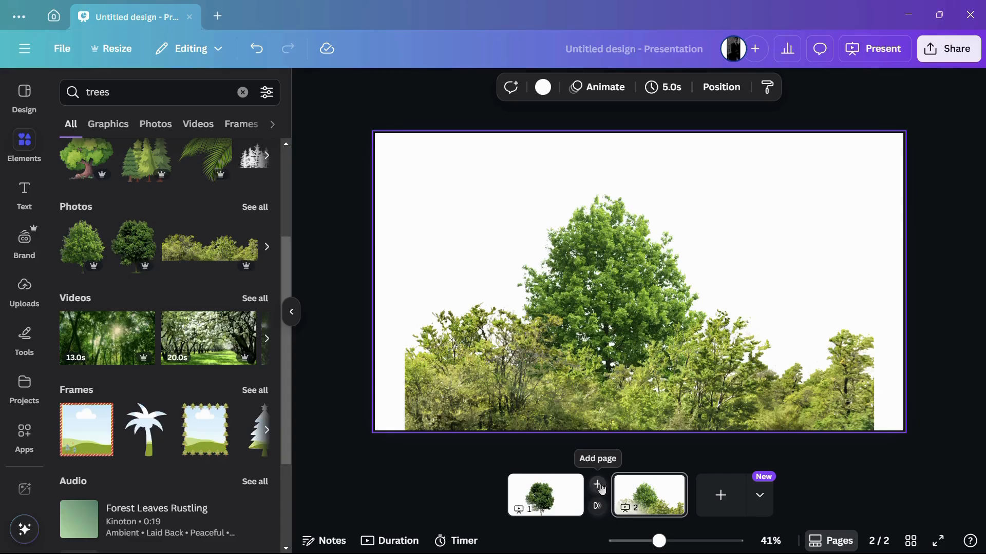
{"action": "mouse_move", "coordinate": [596, 505]}
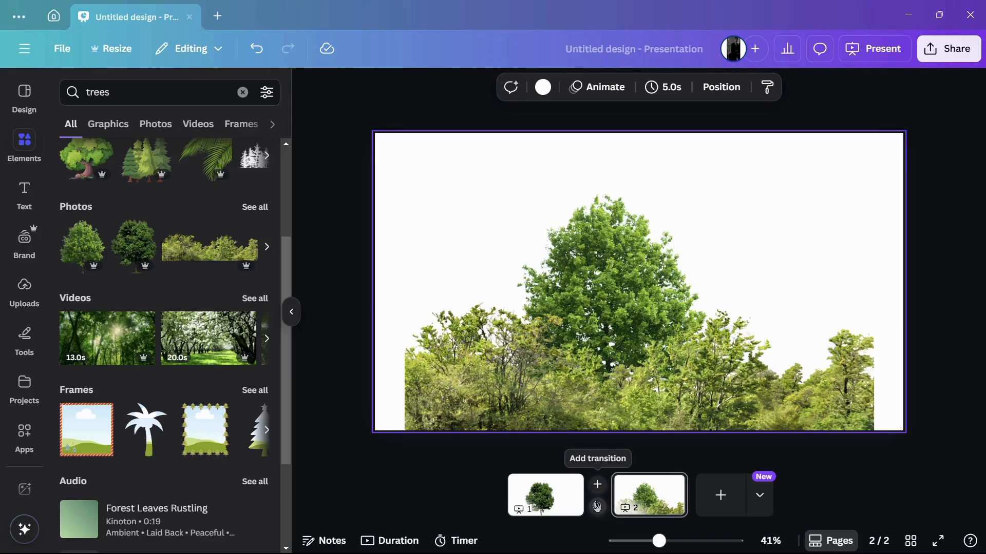
Add a transition between pages 1 and 2 and choose Color Wipe
{"action": "left_click", "coordinate": [598, 484]}
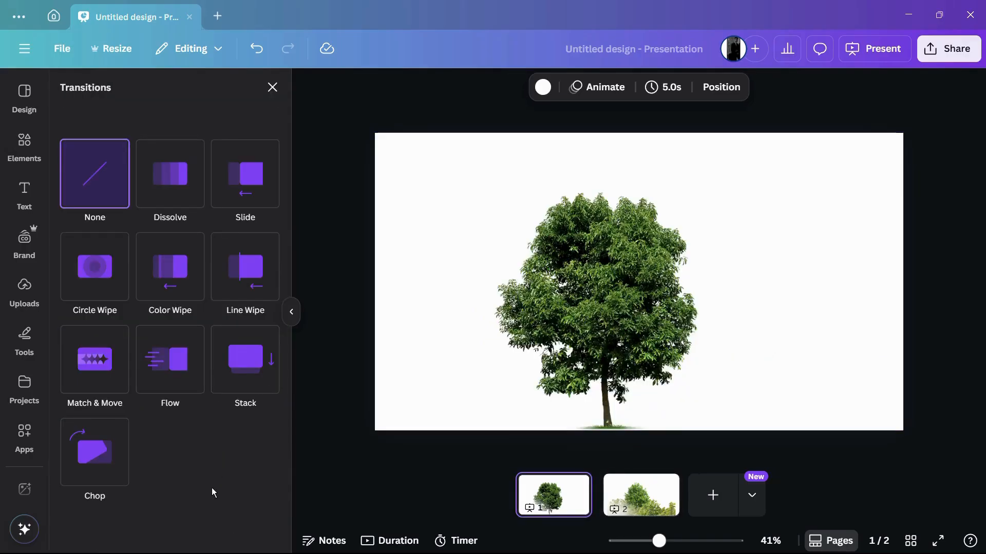
{"action": "mouse_move", "coordinate": [216, 470]}
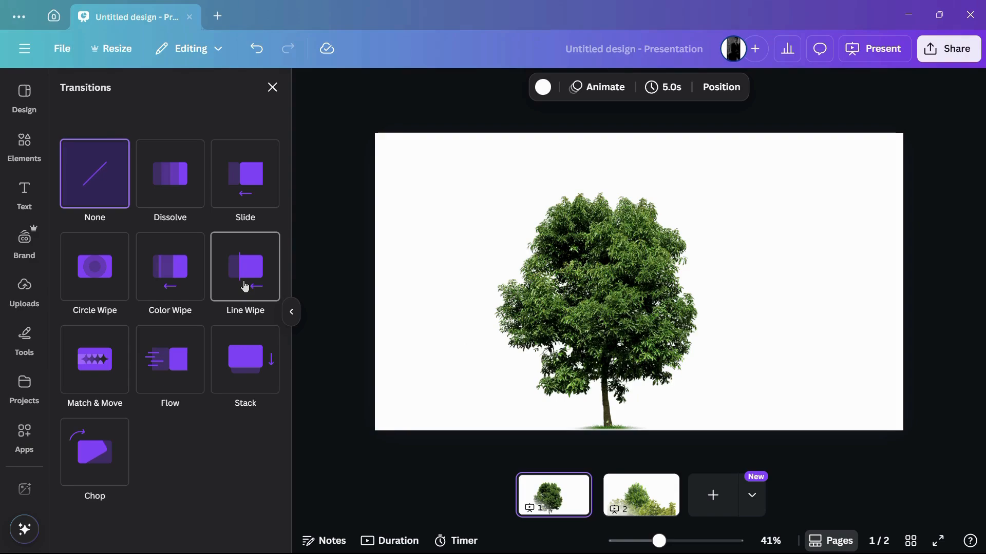
{"action": "mouse_move", "coordinate": [246, 193]}
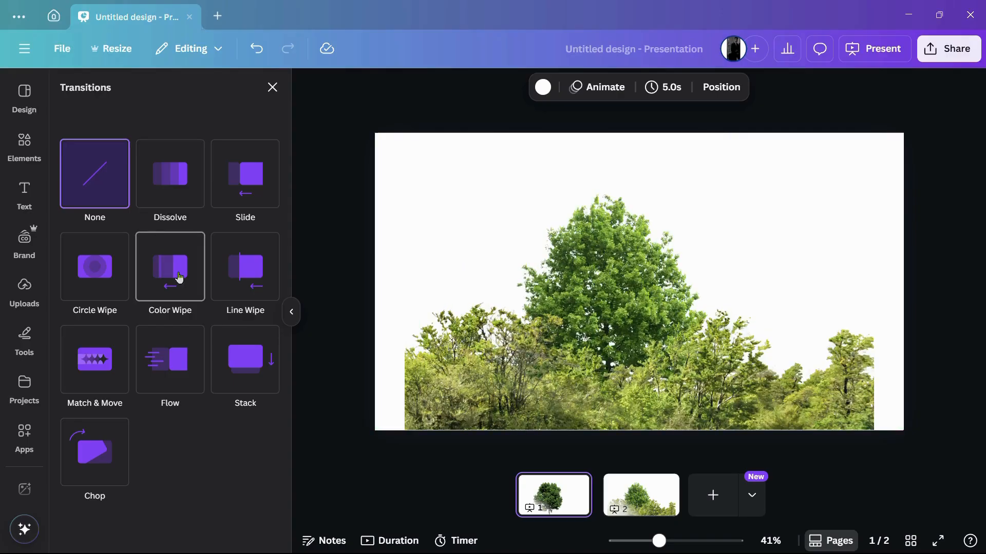
{"action": "left_click", "coordinate": [170, 267]}
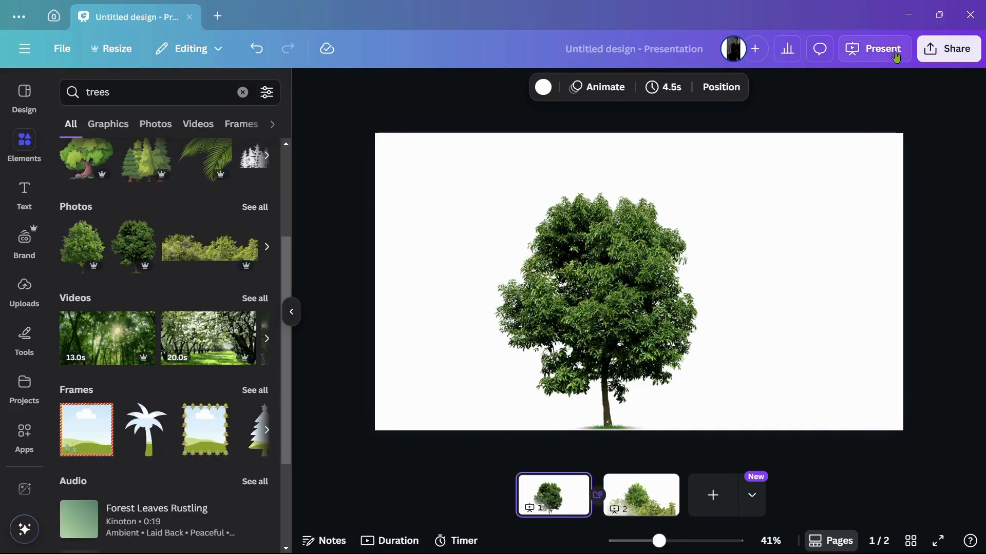
Present full screen through both pages to see the Color Wipe, then return to page 2
{"action": "left_click", "coordinate": [875, 49]}
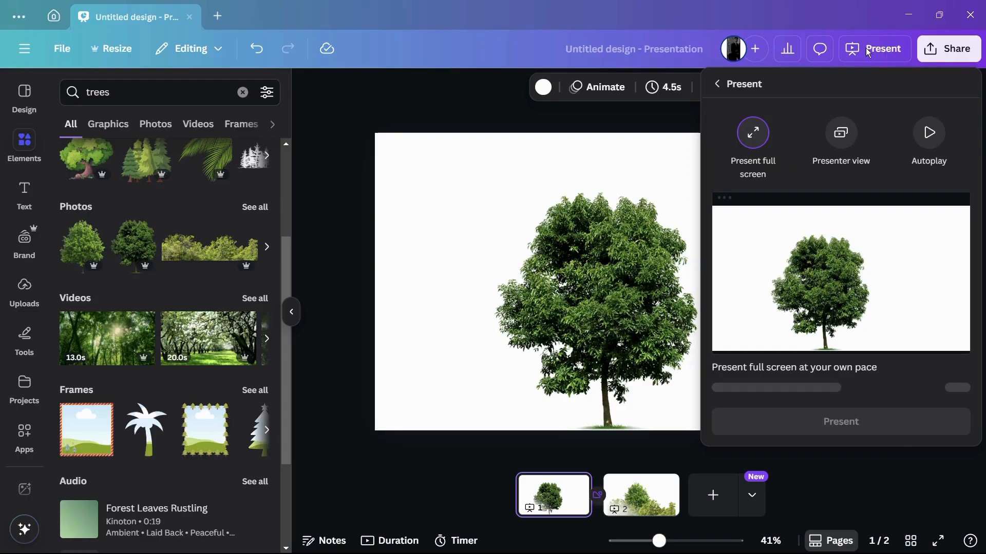
{"action": "mouse_move", "coordinate": [833, 402]}
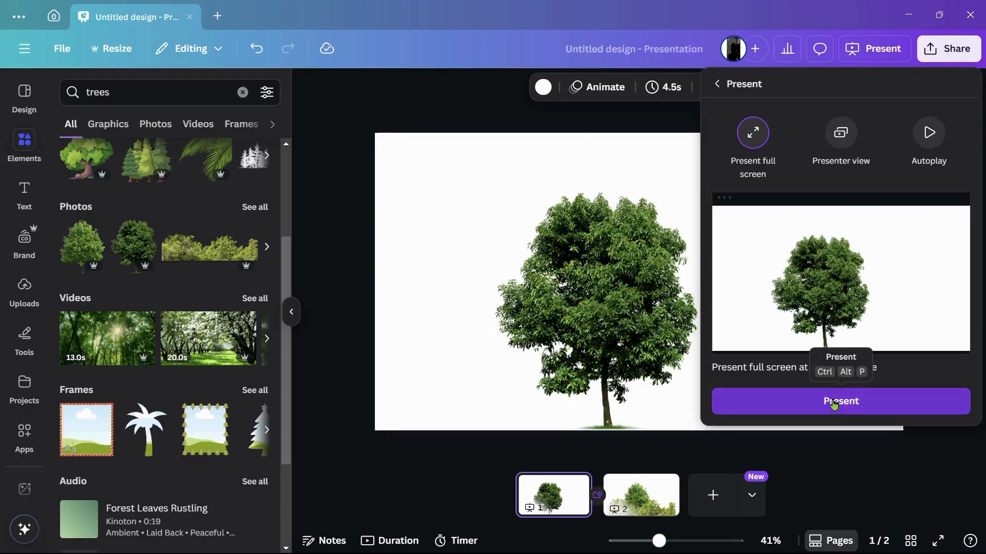
{"action": "left_click", "coordinate": [840, 402]}
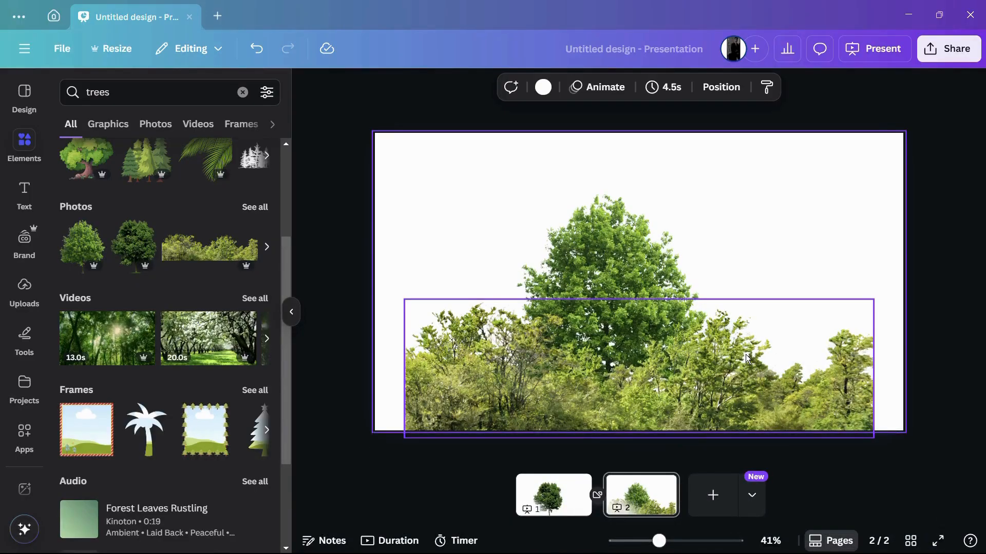
{"action": "left_click", "coordinate": [347, 257]}
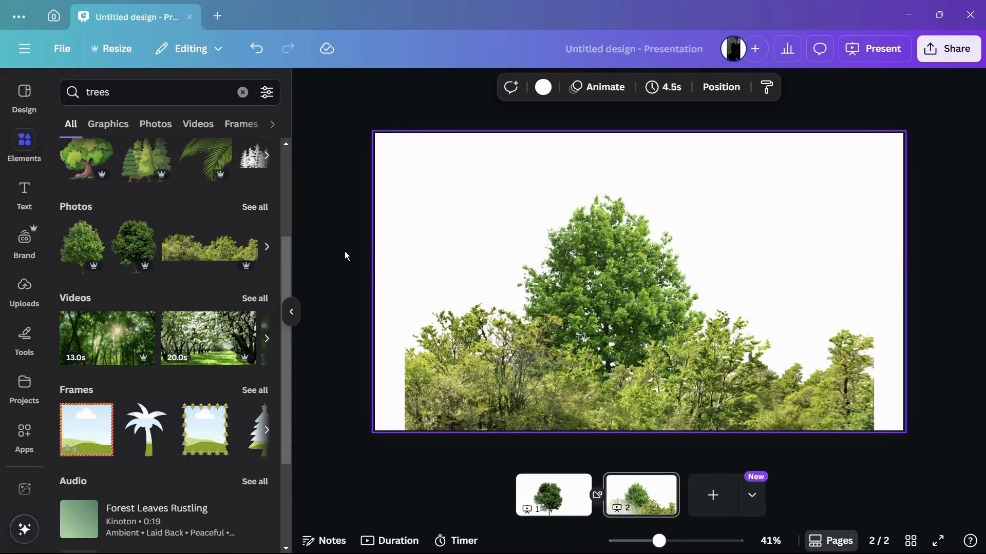